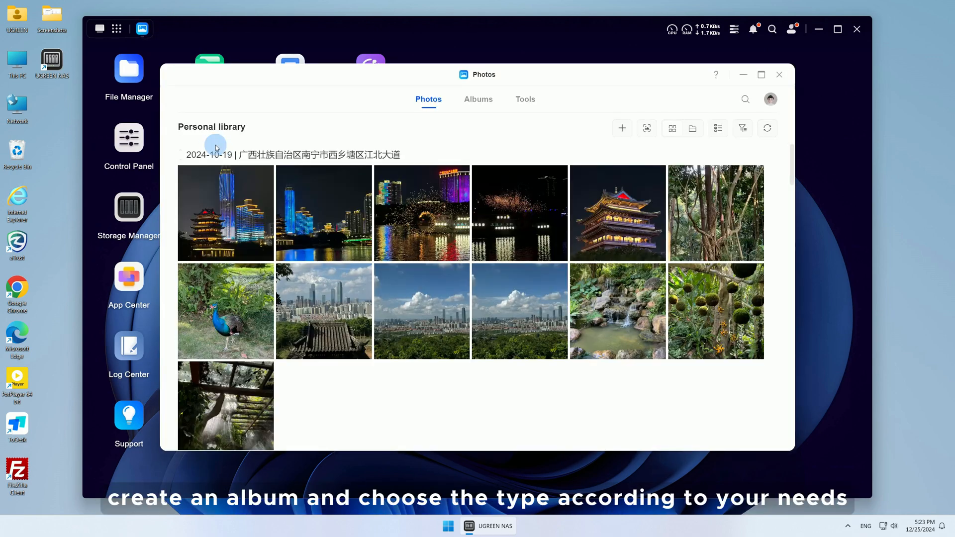
Start creating a new album from the Albums view, reaching the photo picker
click(479, 98)
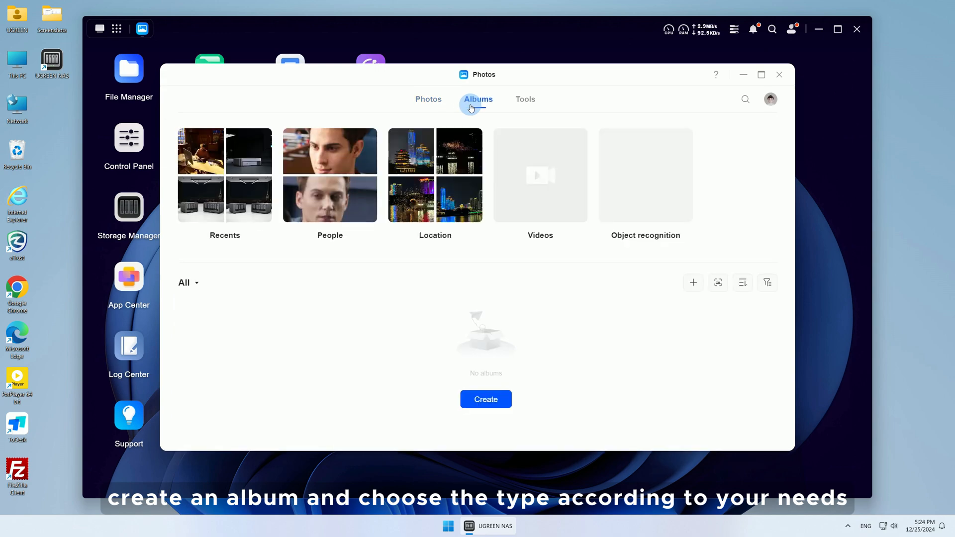
click(486, 399)
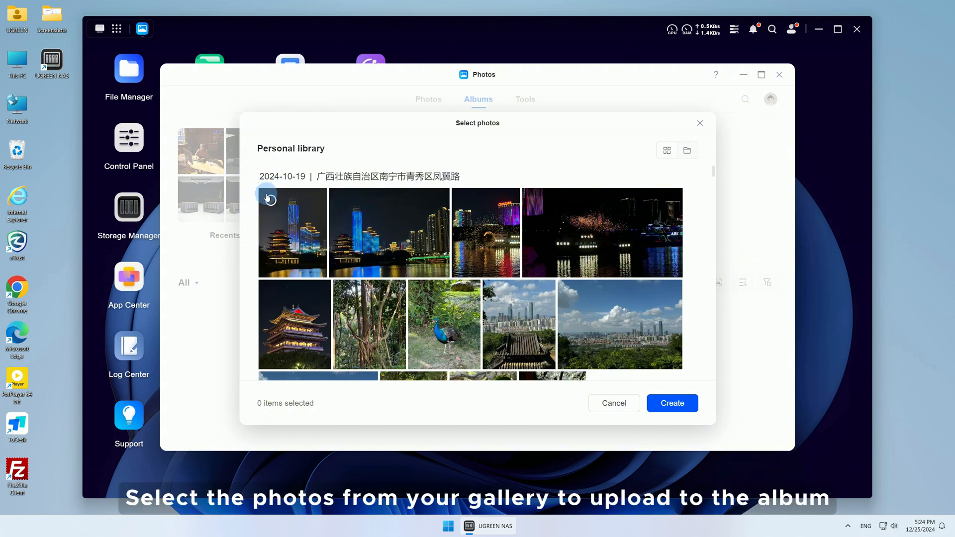
Create a common album from all 13 photos of the 2024-10-19 date group
click(263, 176)
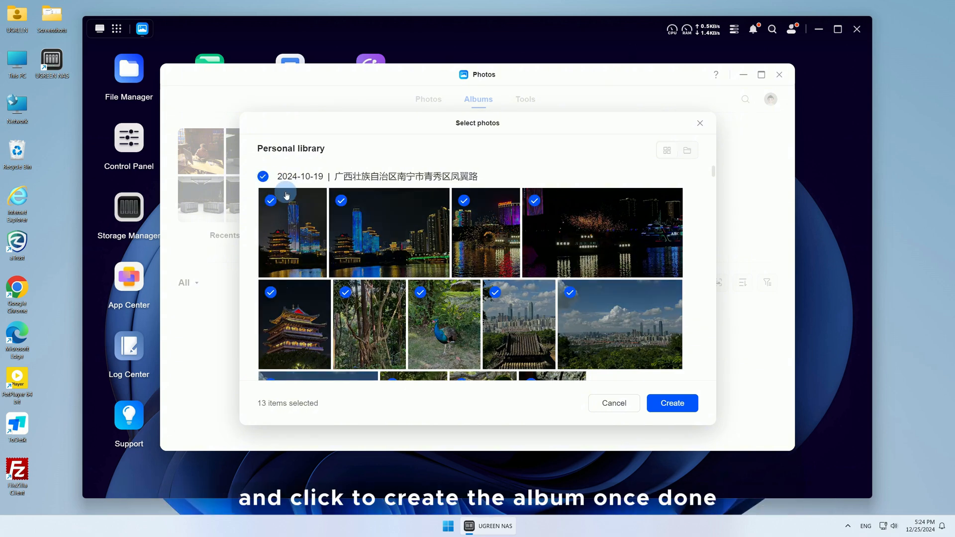
click(672, 403)
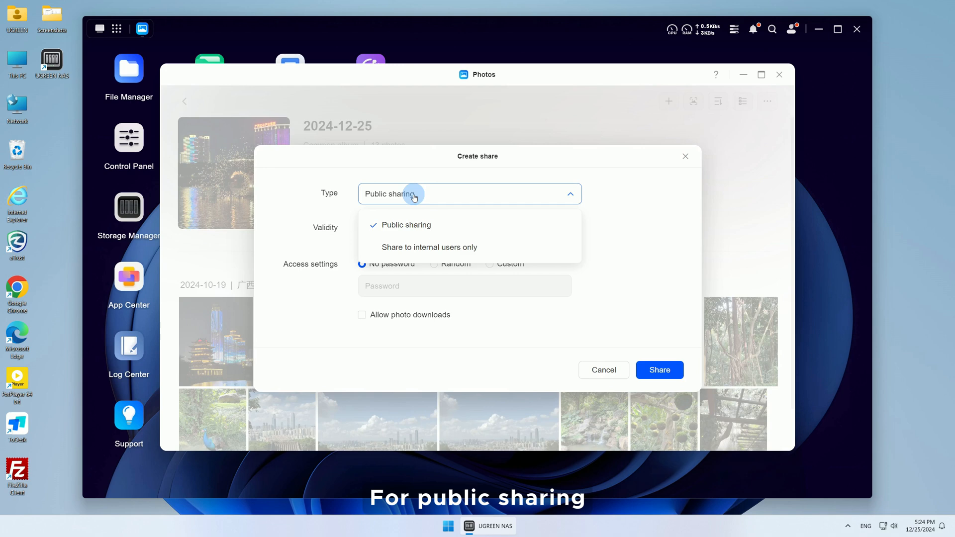
Share the 2024-12-25 album publicly with photo downloads allowed and confirm the link
click(468, 228)
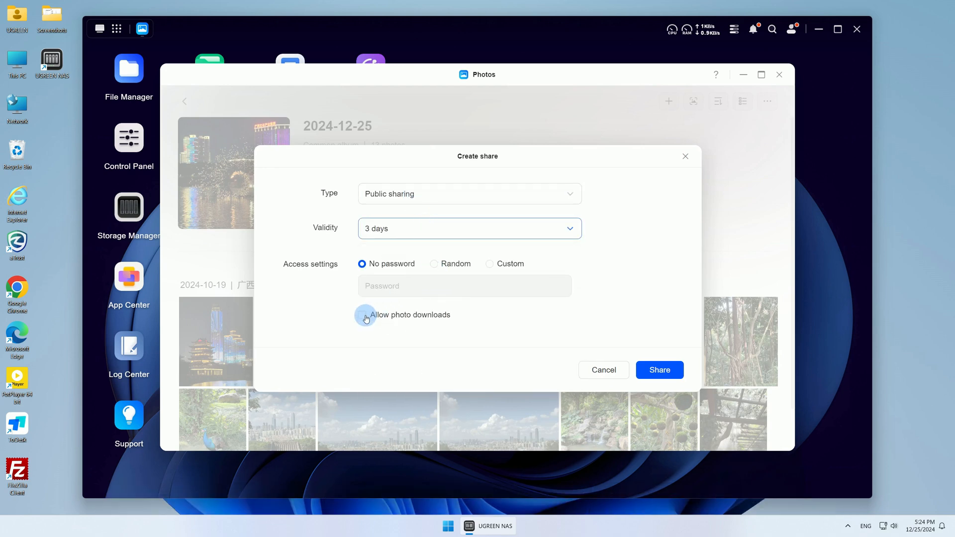
click(362, 315)
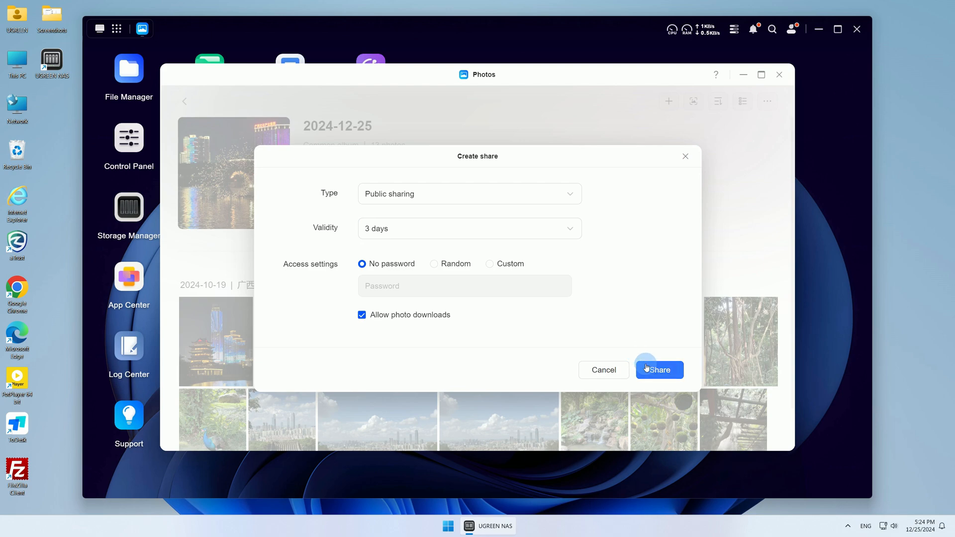
click(659, 370)
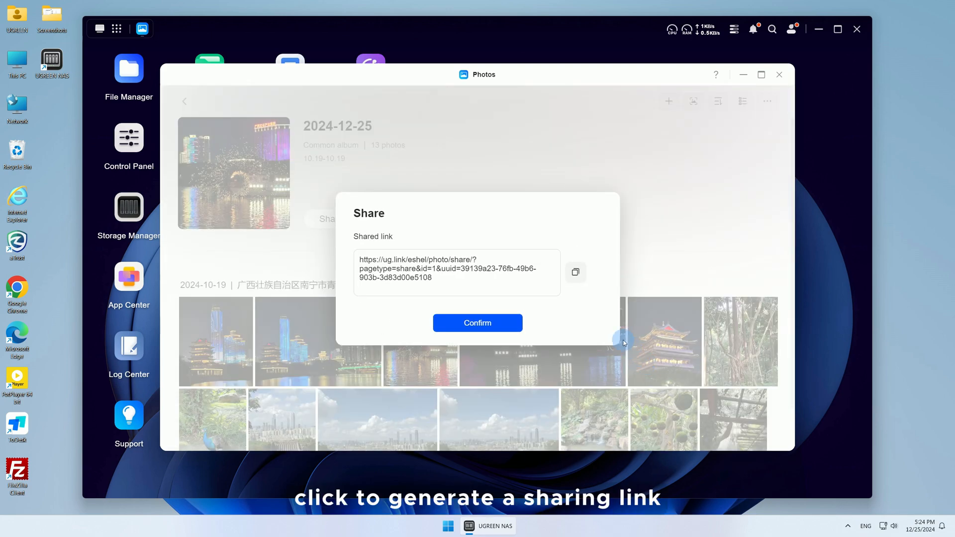
click(476, 323)
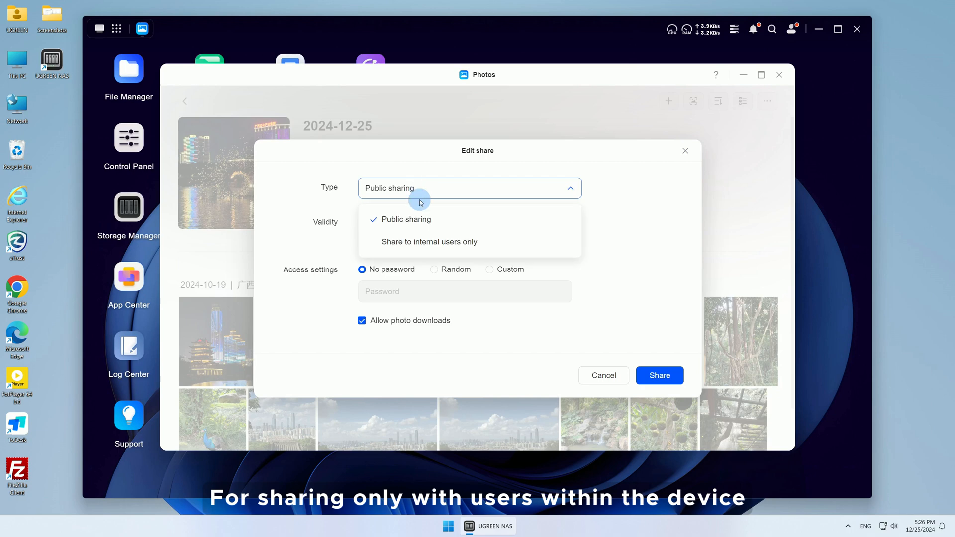
Share the album with internal user clam only, allowing them to add content
click(428, 240)
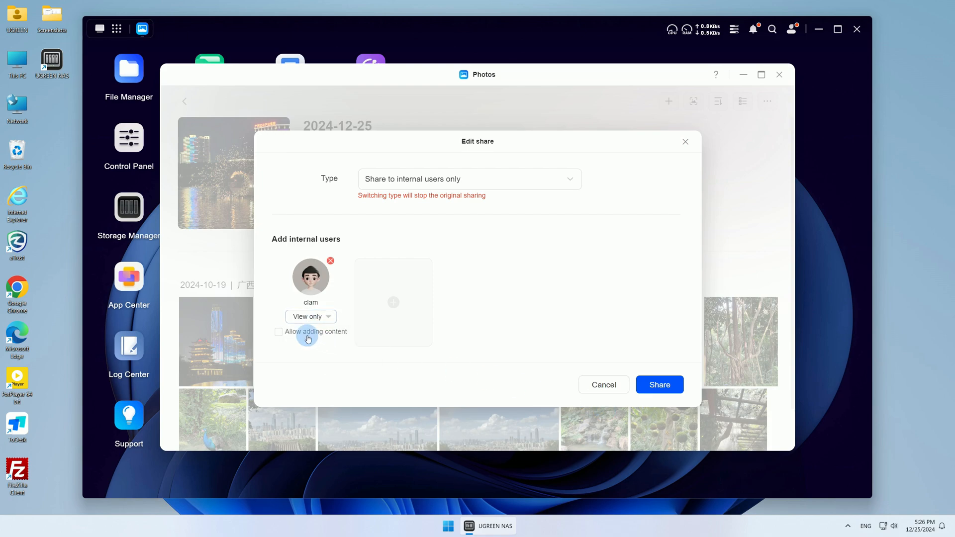
click(279, 332)
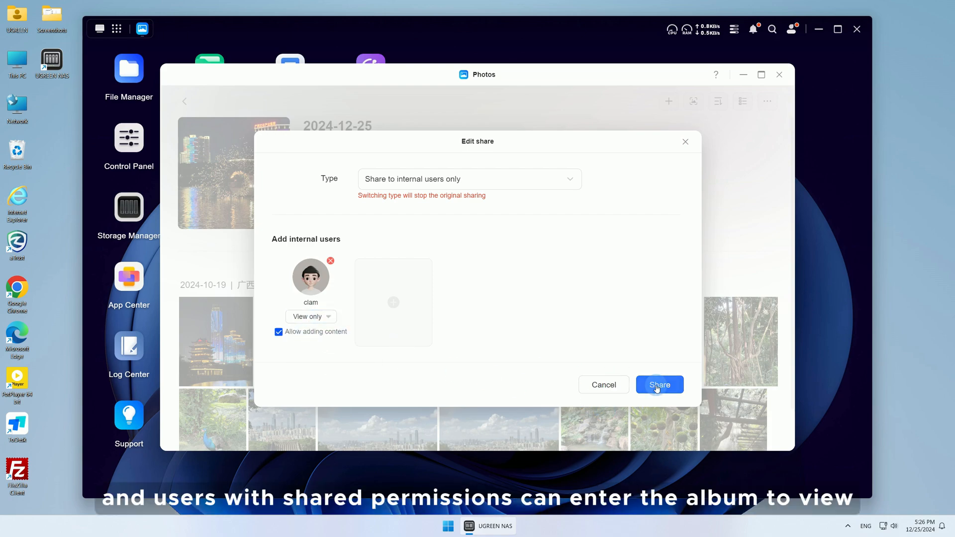
click(659, 385)
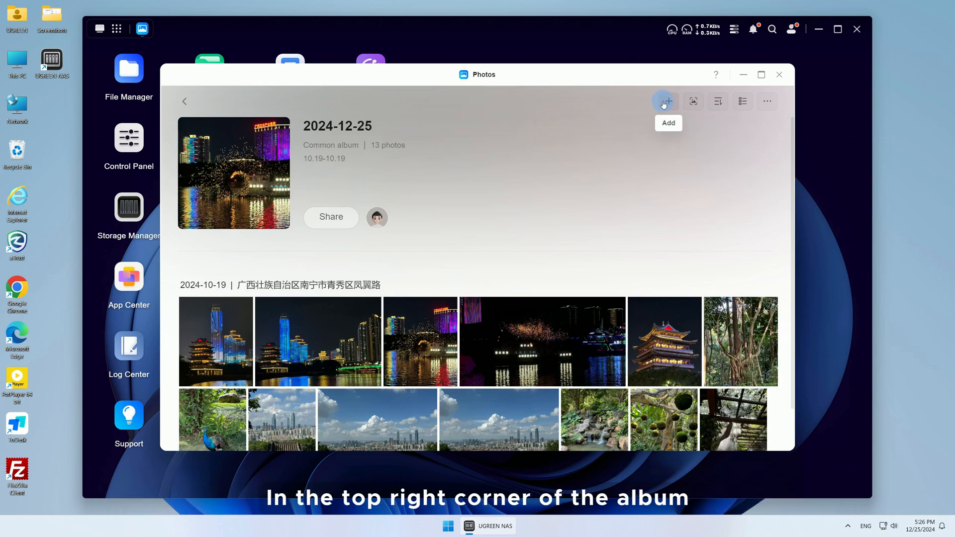
Start a friend-upload invitation for the album, reviewing its name and info fields
click(666, 101)
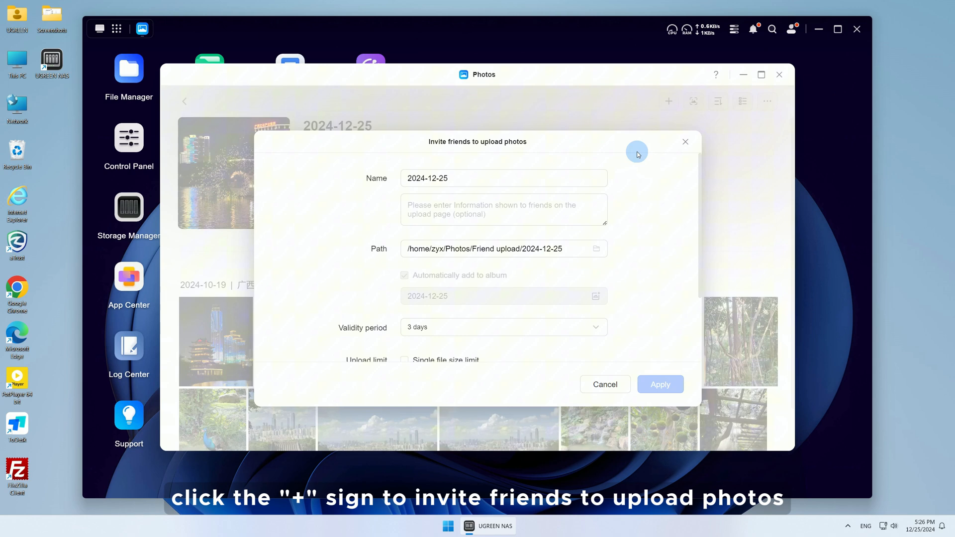
click(486, 178)
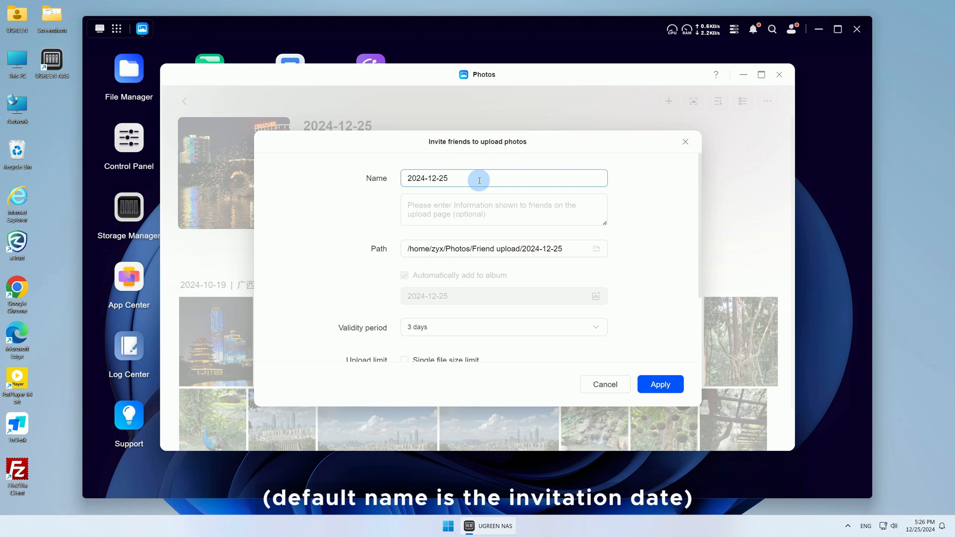
click(504, 209)
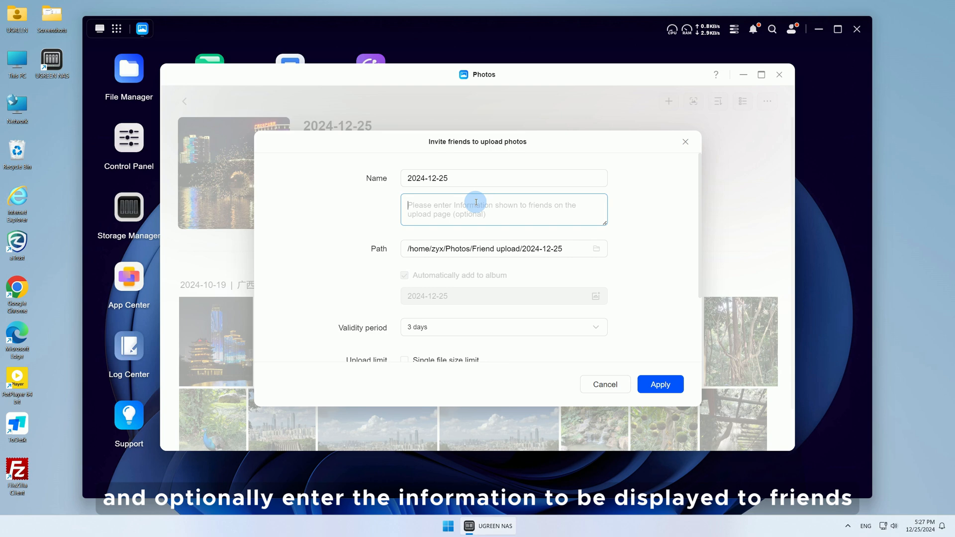
click(596, 249)
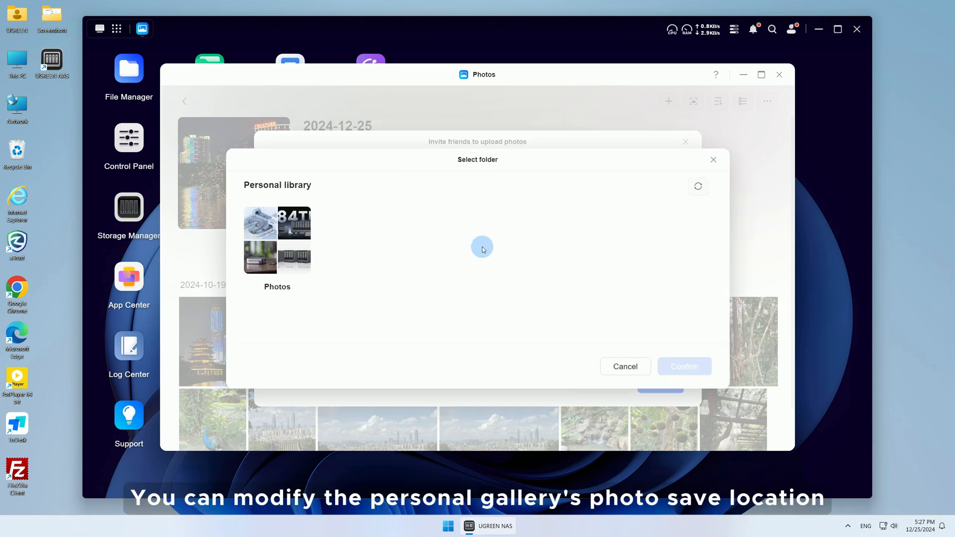
Generate an invite link saving to Photos, valid 1 day, with a 300 MB file limit
click(277, 240)
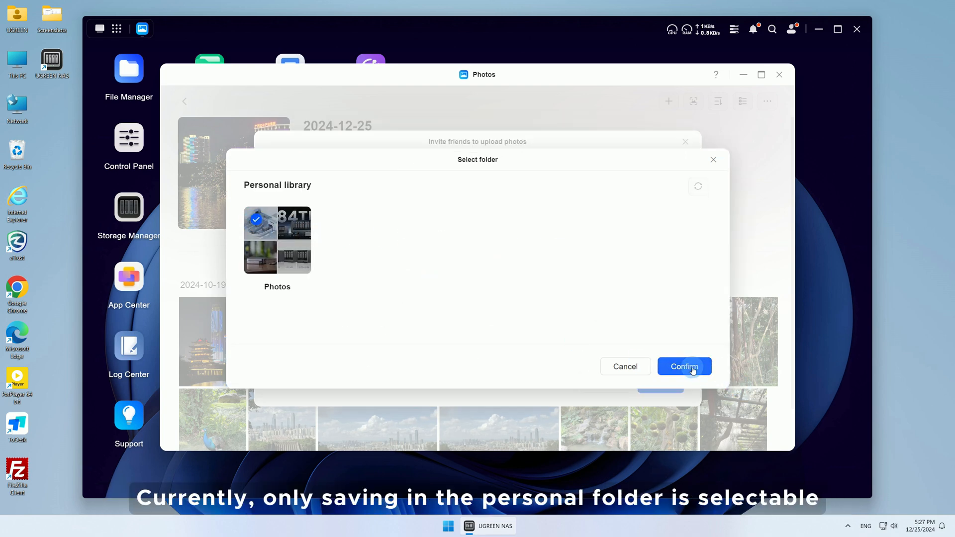
click(683, 366)
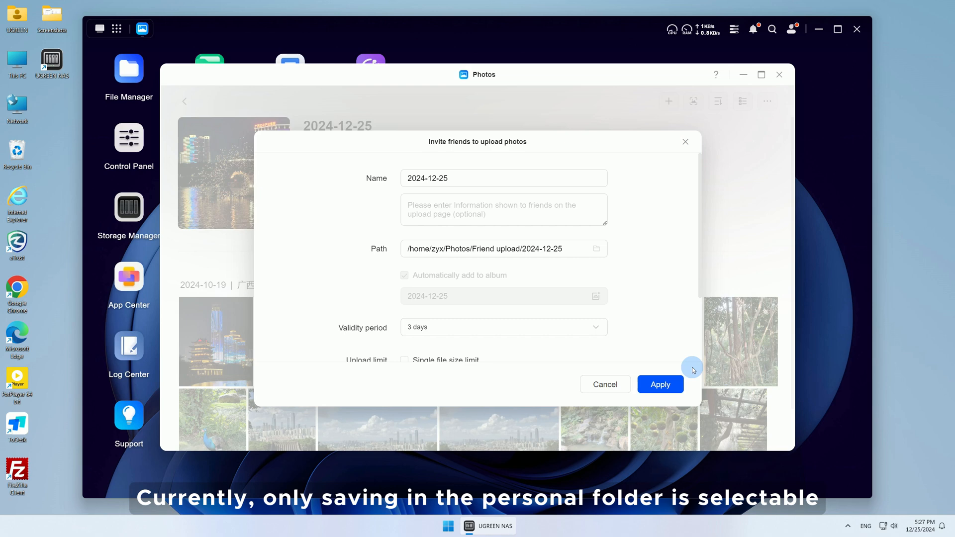
click(504, 328)
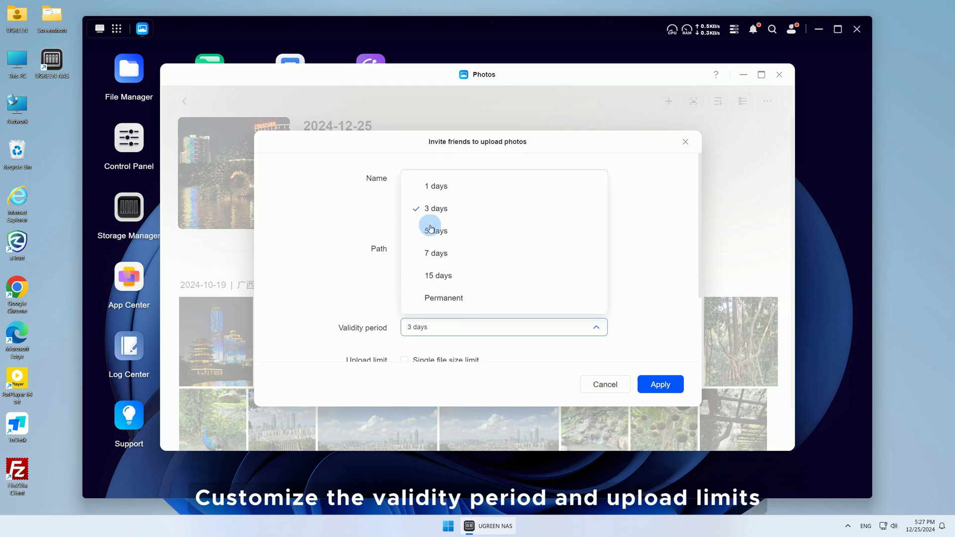
click(436, 187)
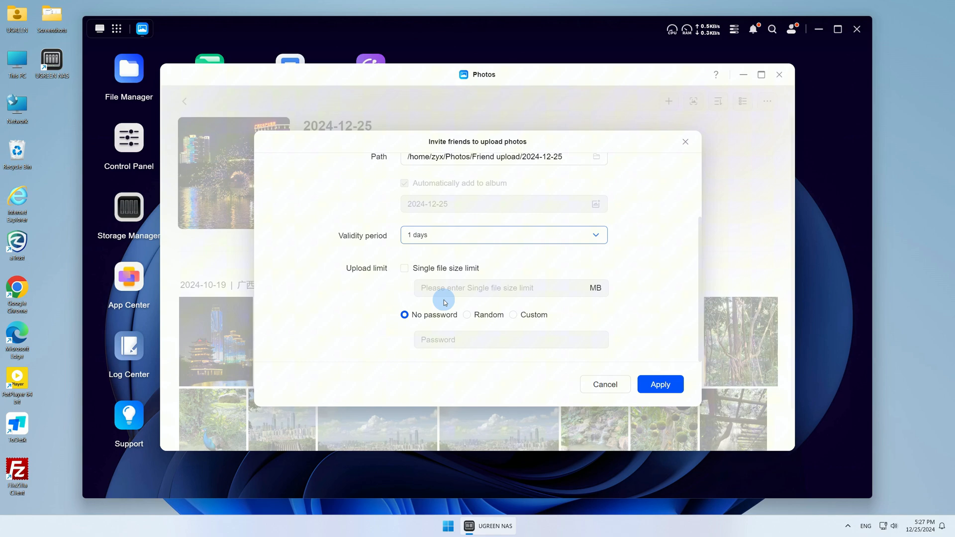
text(300)
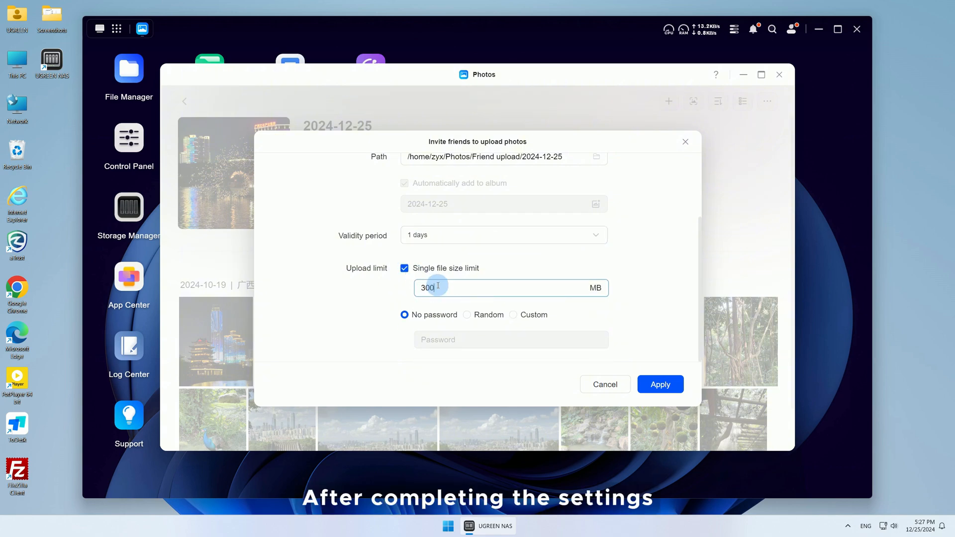
click(660, 385)
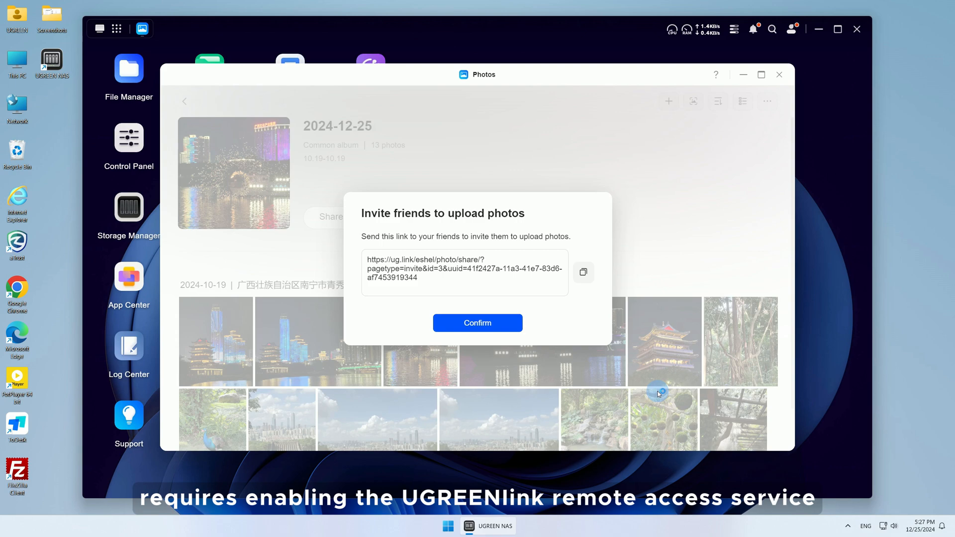
Copy the generated friend-upload invitation link and close the notice
click(583, 273)
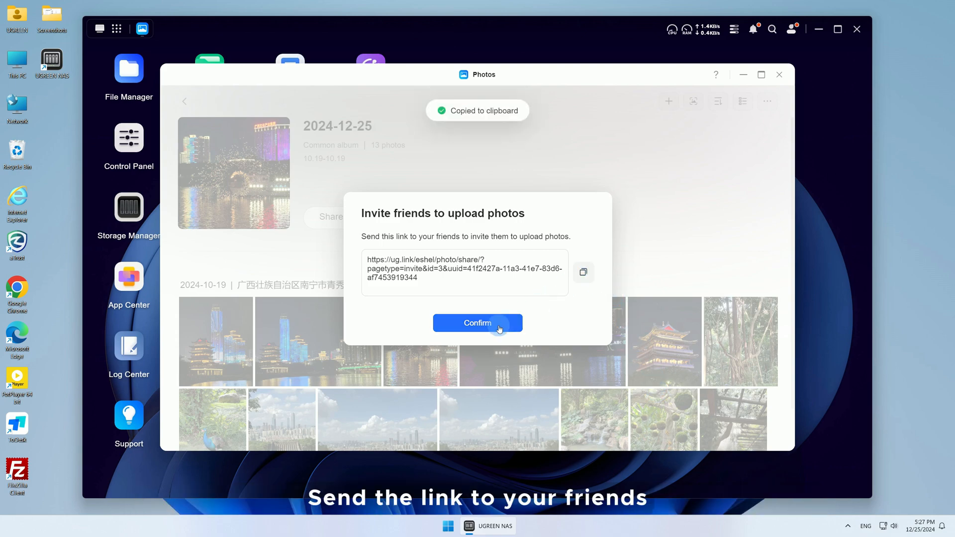
click(478, 322)
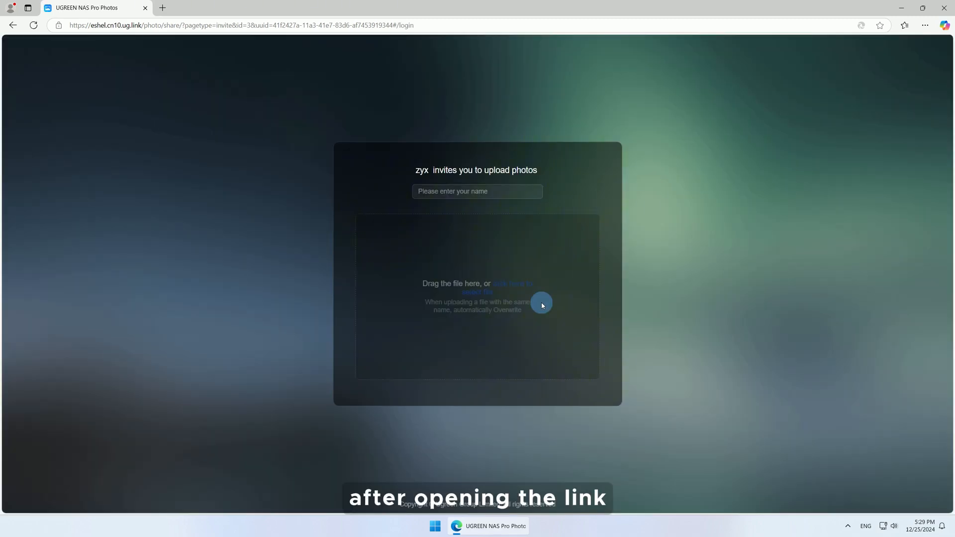
On the friend upload page enter the name 'tom' and open the file chooser
text(tom)
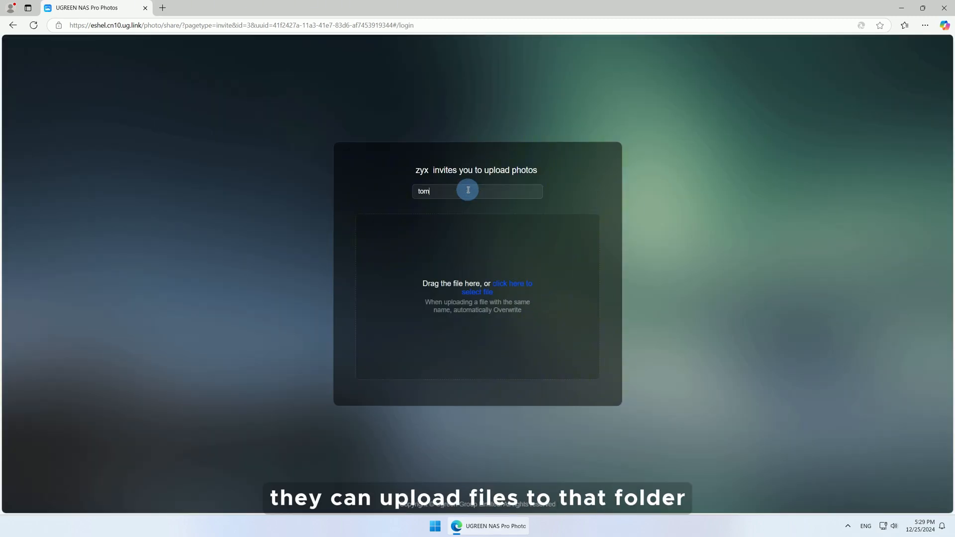
click(512, 286)
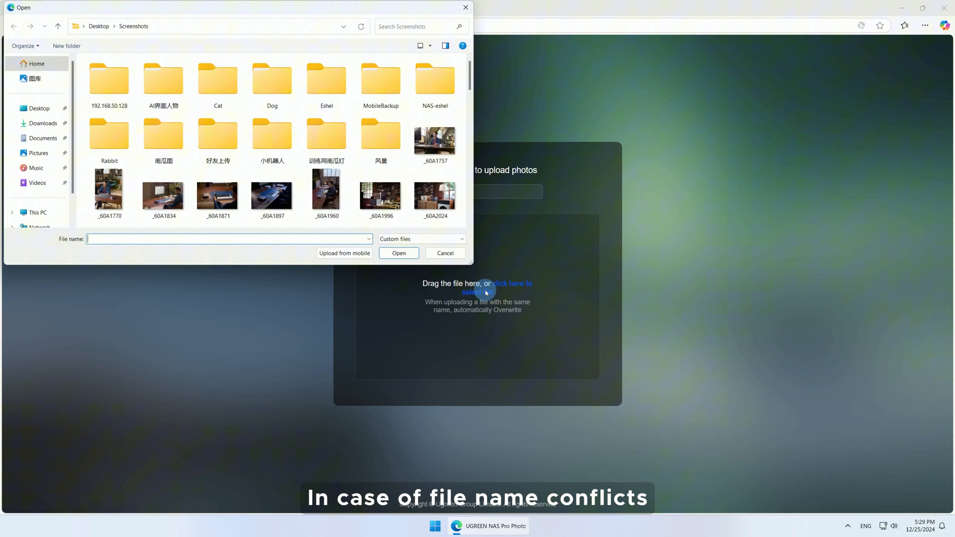
click(398, 252)
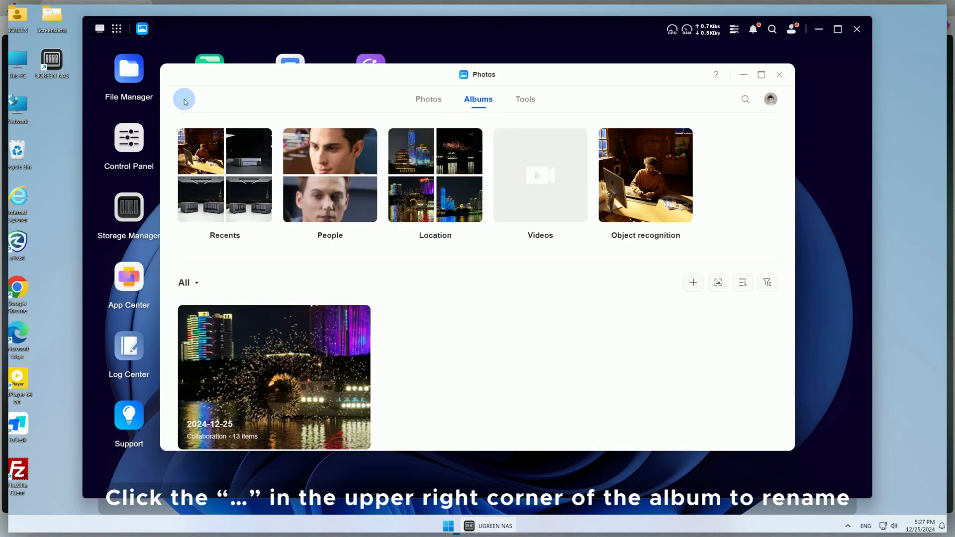
Rename the album to travel from its management menu
click(354, 315)
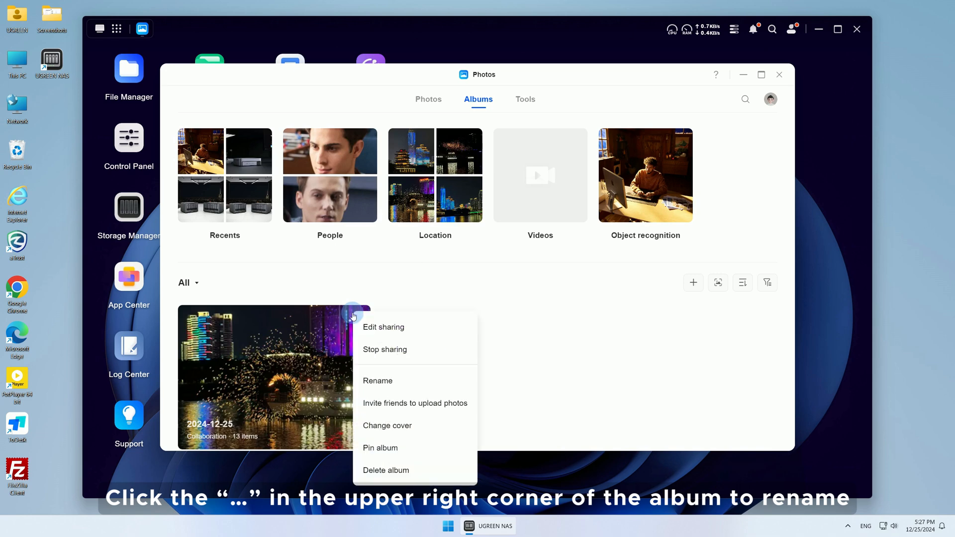
click(378, 381)
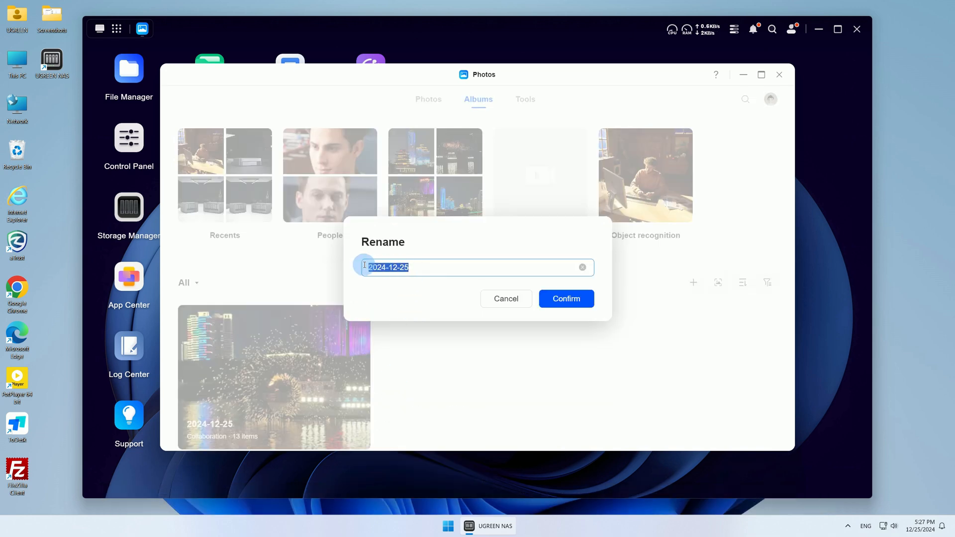
click(565, 299)
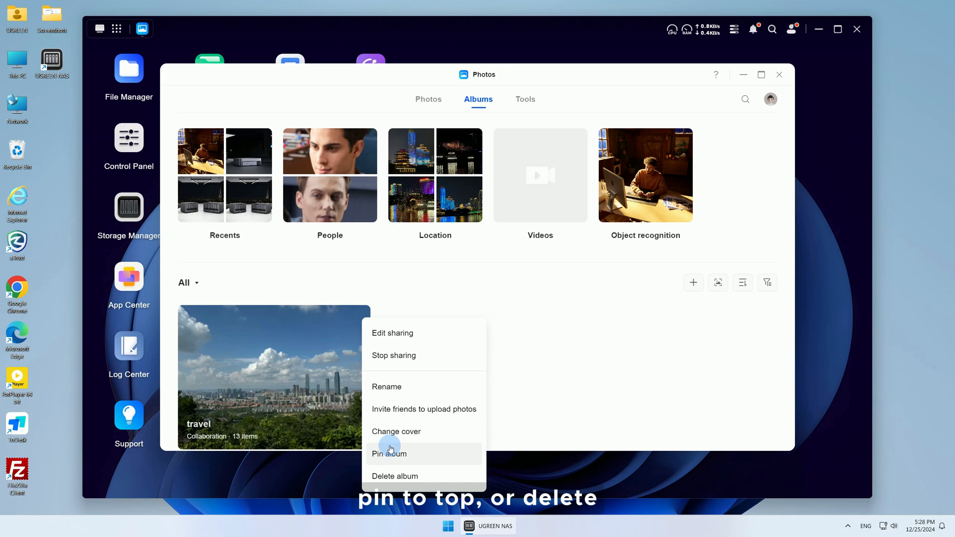
Pin the travel album, then request its deletion
click(390, 454)
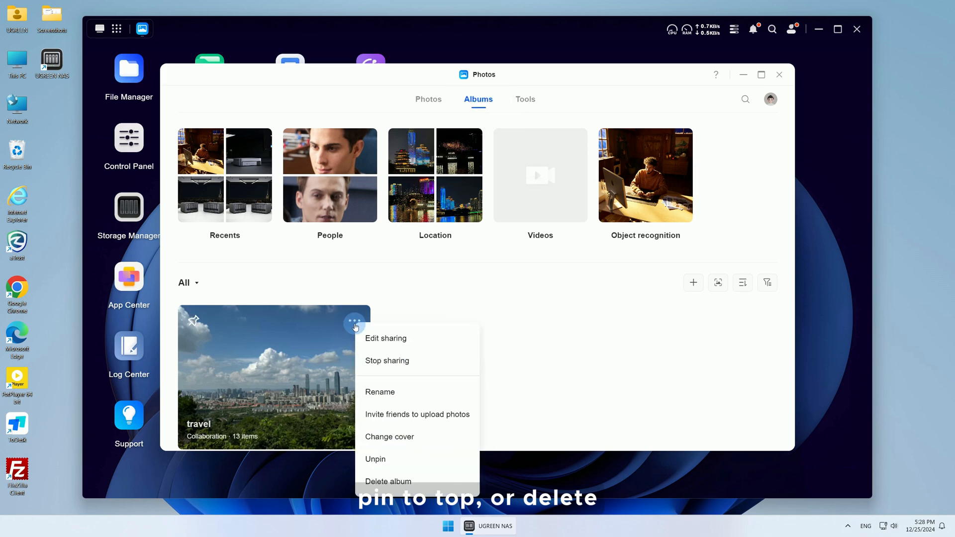
click(388, 482)
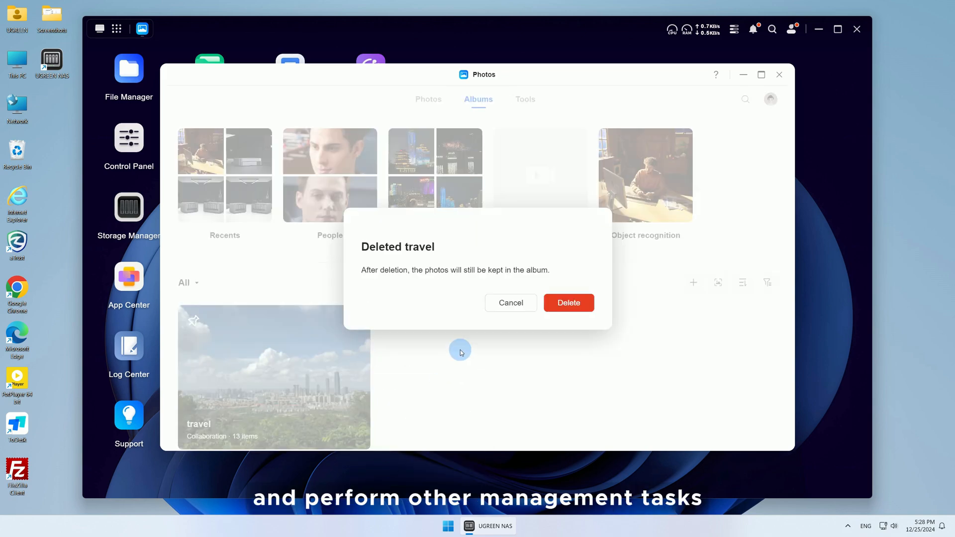